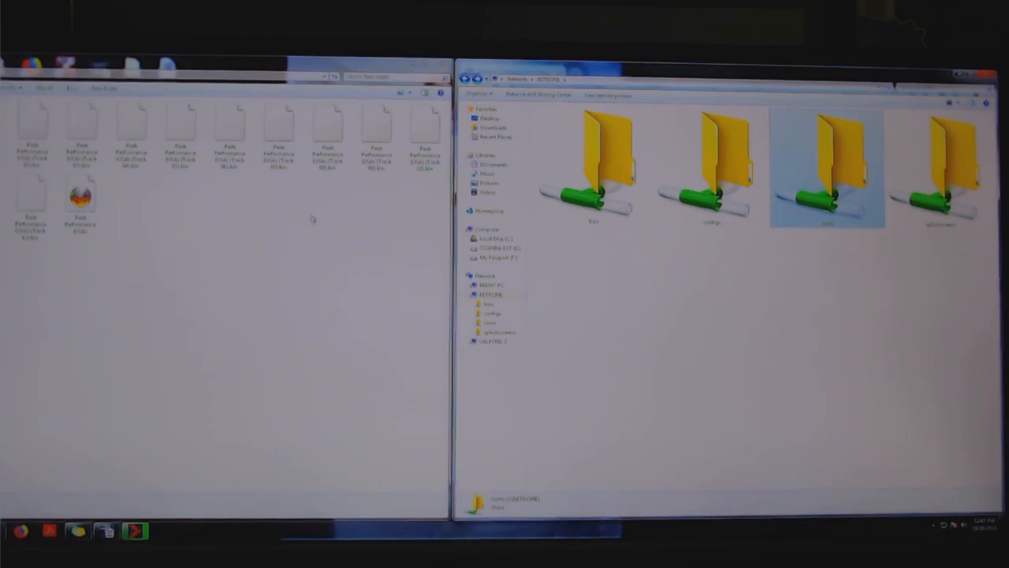
mouse_move(372, 332)
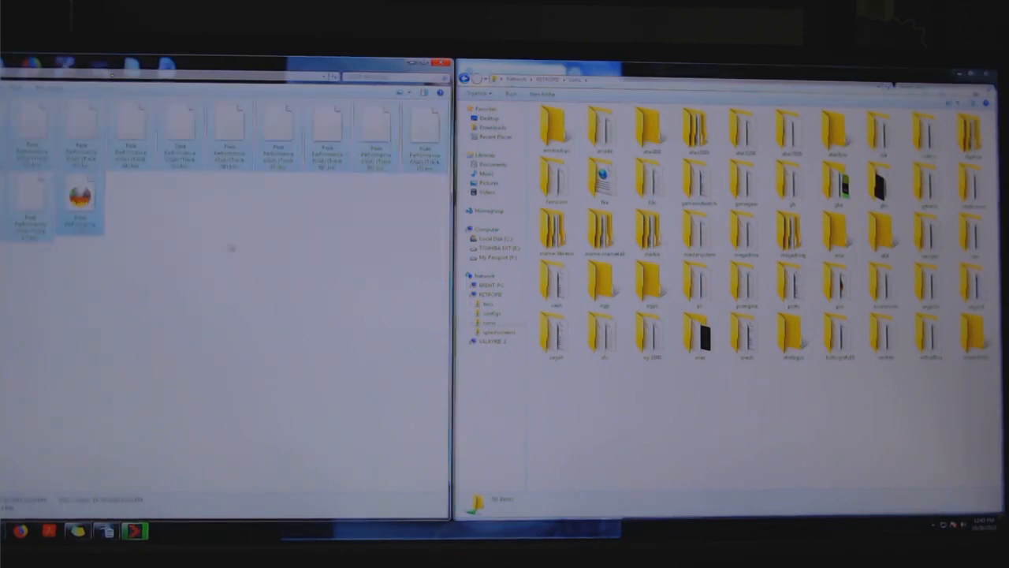
mouse_move(319, 316)
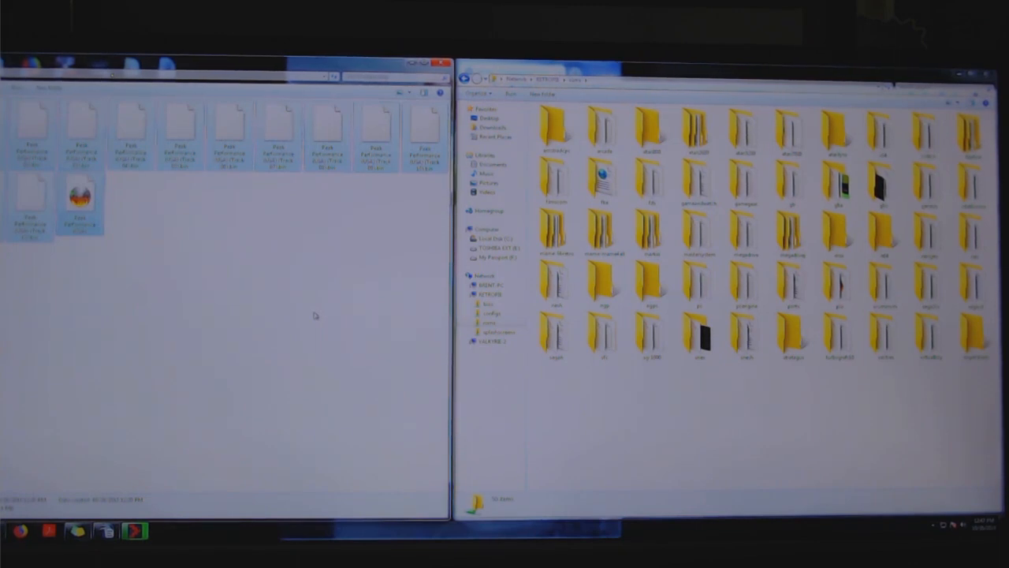
mouse_move(386, 258)
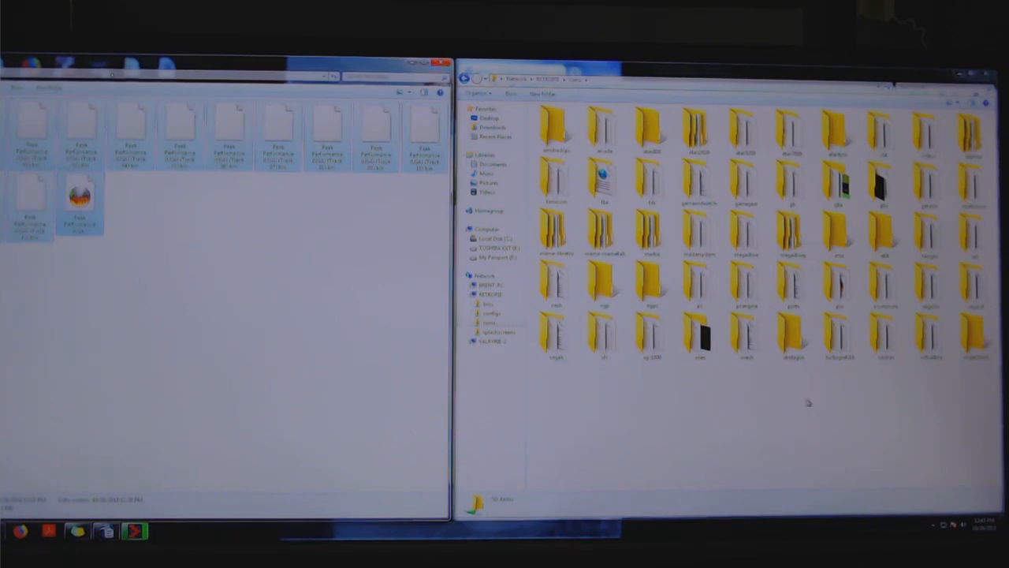
- Enter the psx folder in the RetroPie roms share for the Peak Performance files
left_click(839, 284)
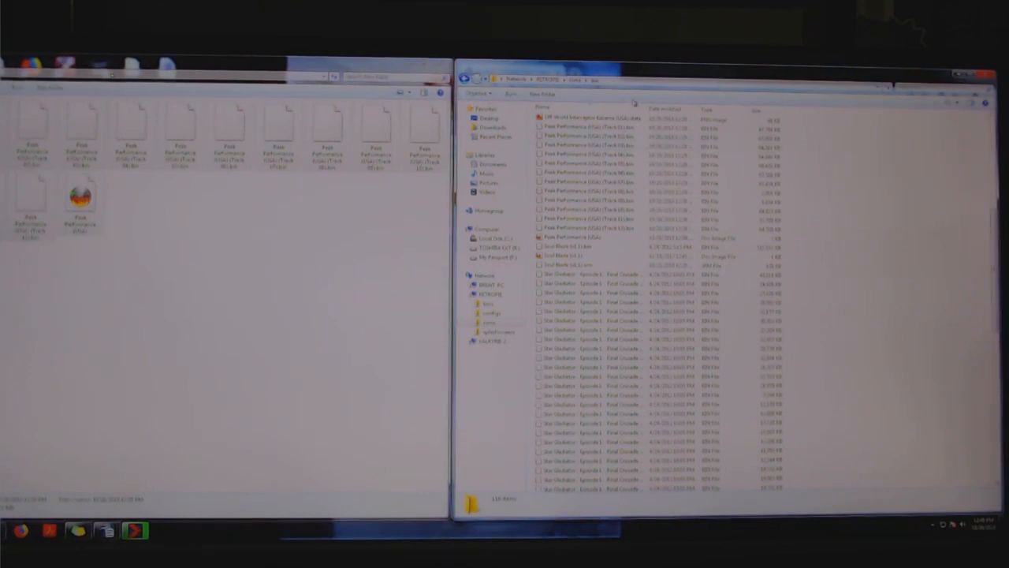
mouse_move(162, 212)
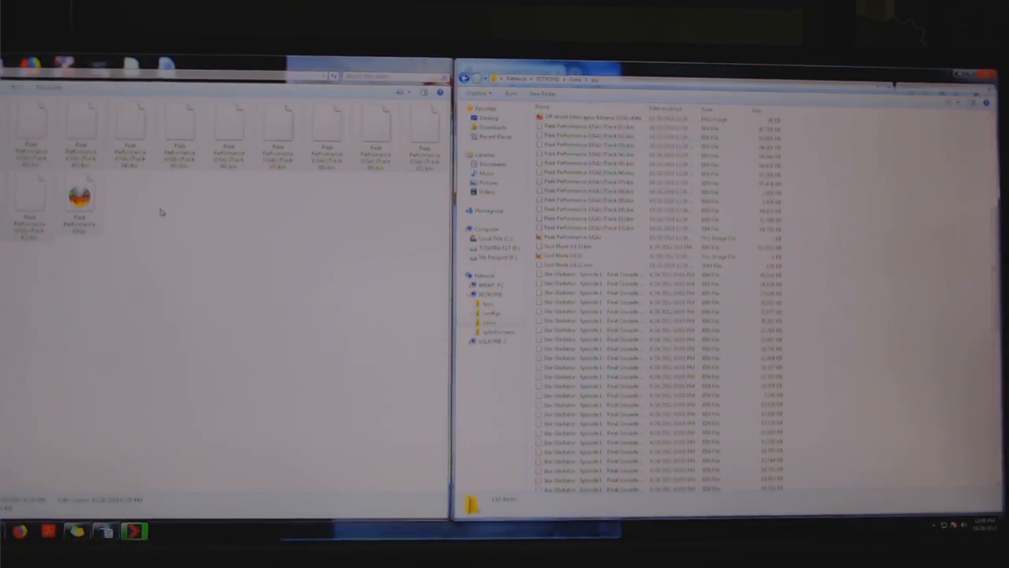
mouse_move(248, 364)
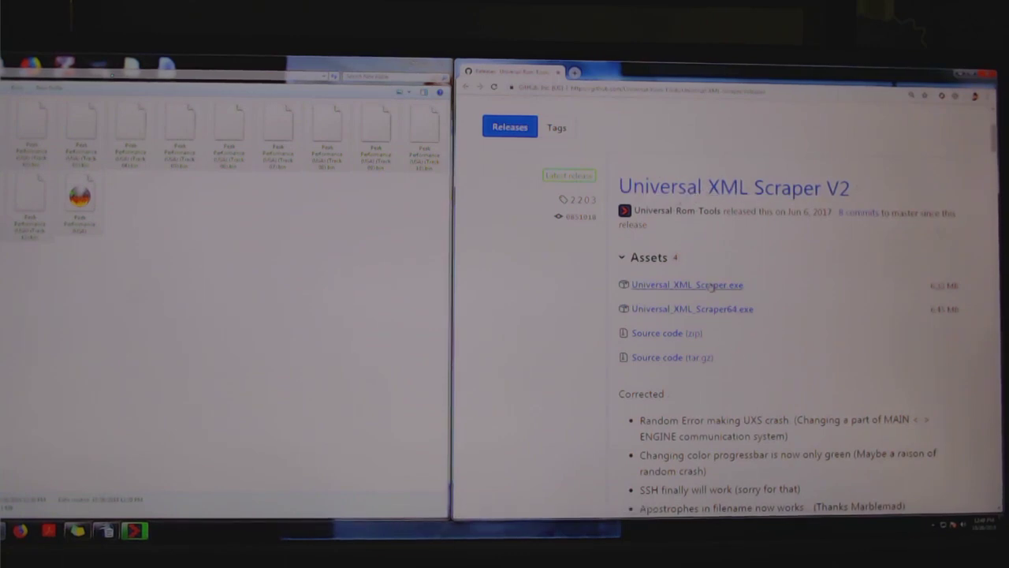
mouse_move(692, 308)
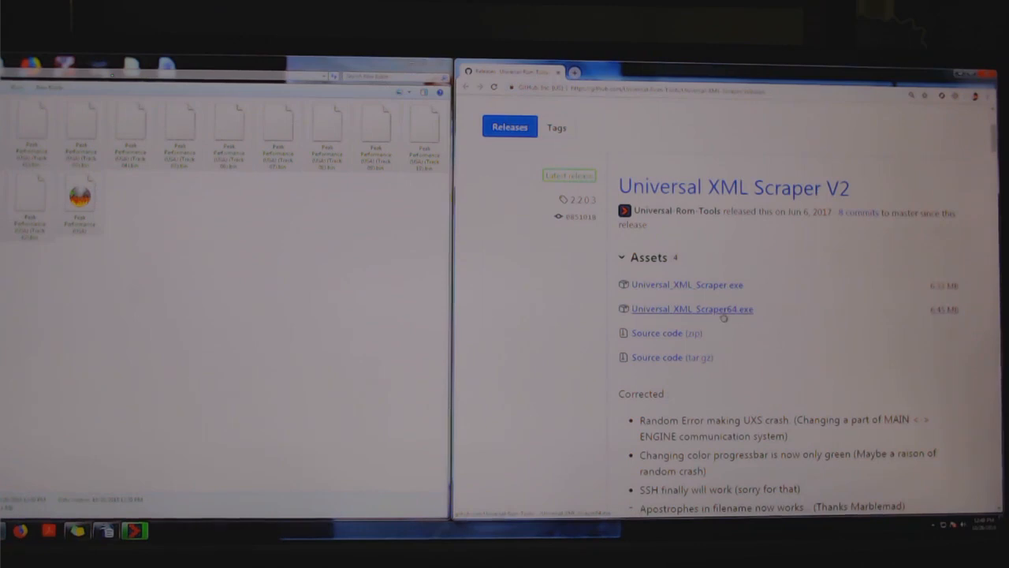
mouse_move(723, 308)
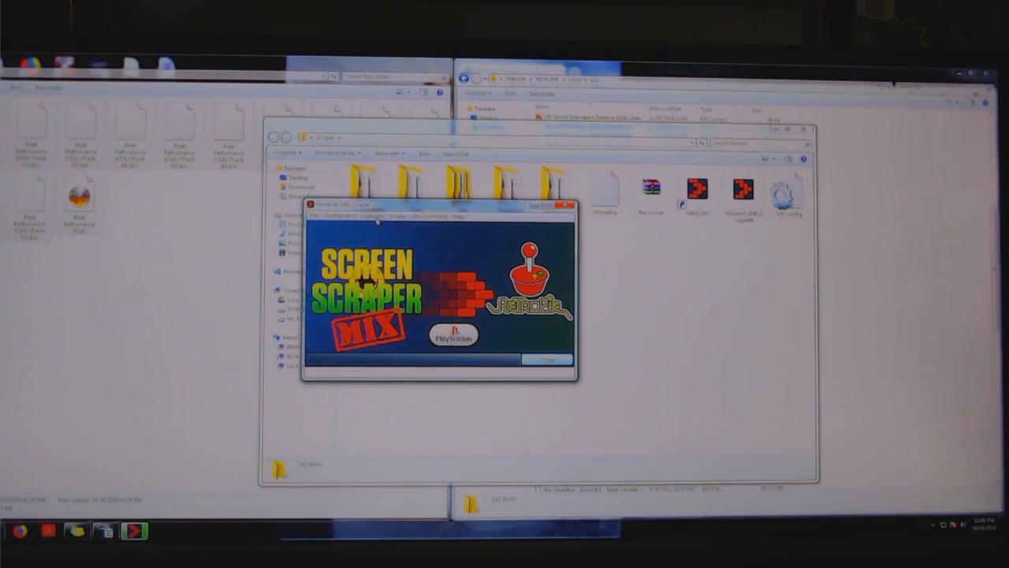
- Launch Universal_XML_Scraper and wait for the Screen Scraper Mix start screen
left_click(372, 216)
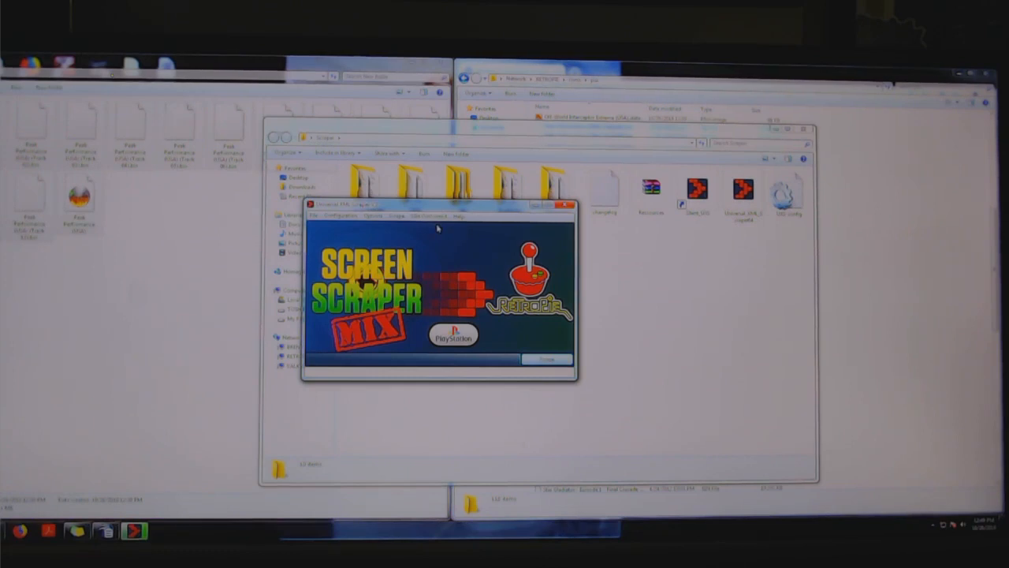
mouse_move(424, 242)
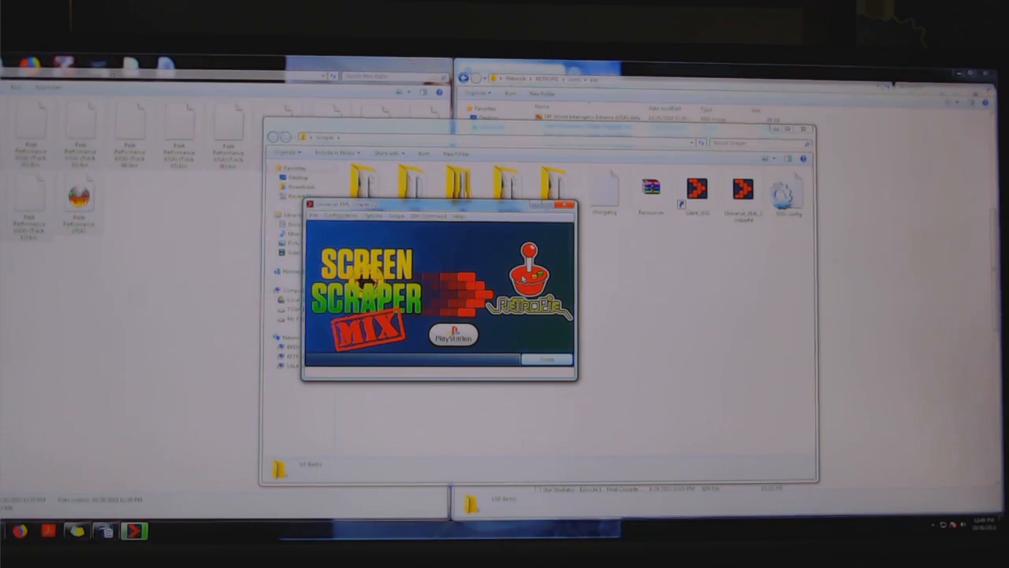
- Browse the Select your system list to find psx
left_click(400, 215)
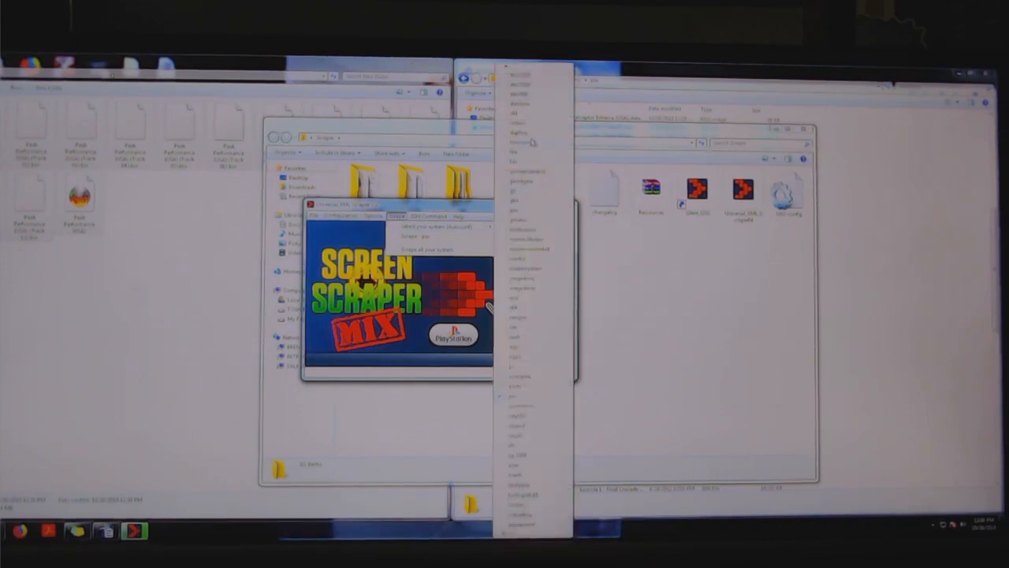
scroll("down", 3)
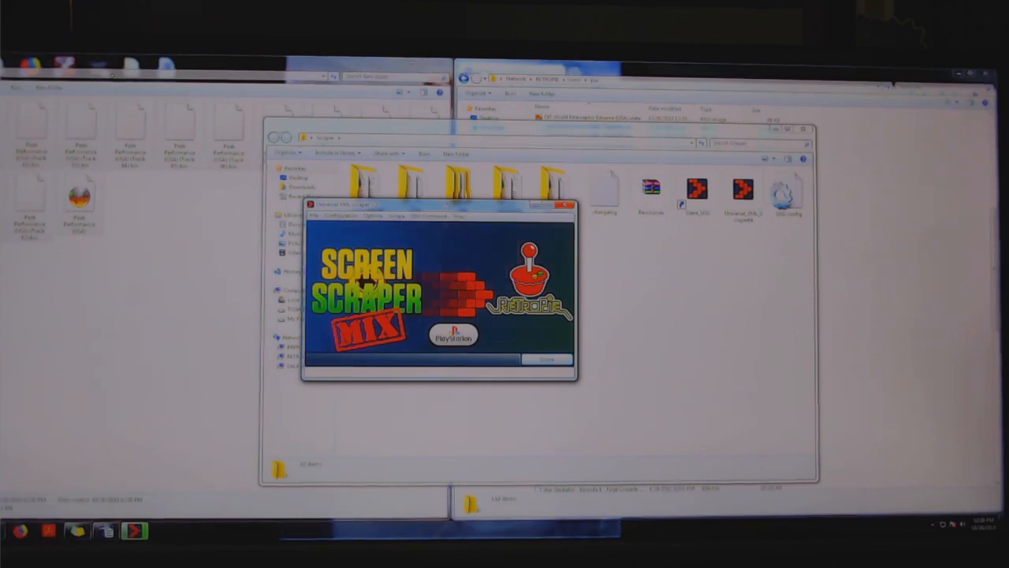
- Start 'Scrape : psx' and confirm killing EmulationStation with OK
left_click(396, 216)
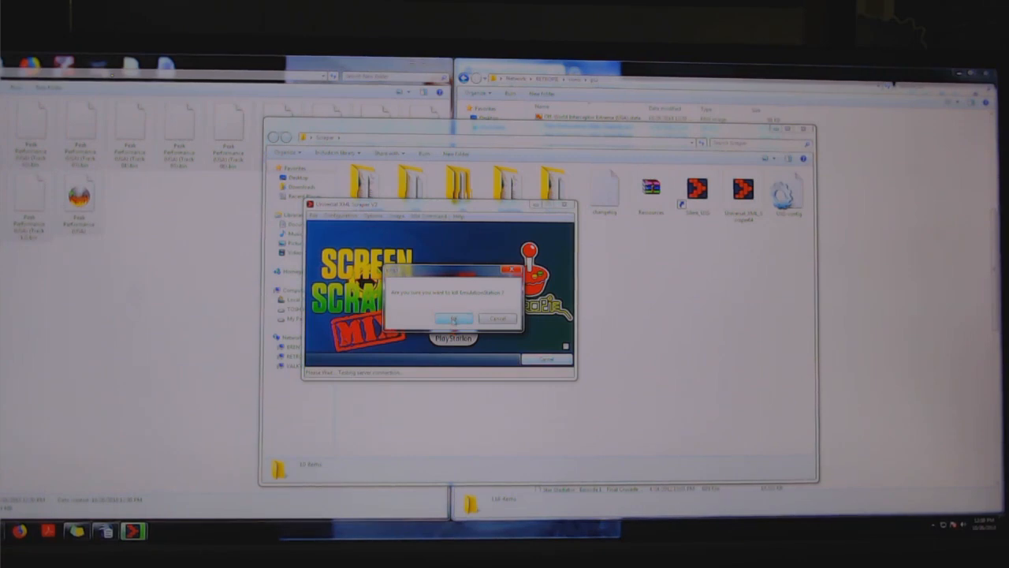
left_click(453, 317)
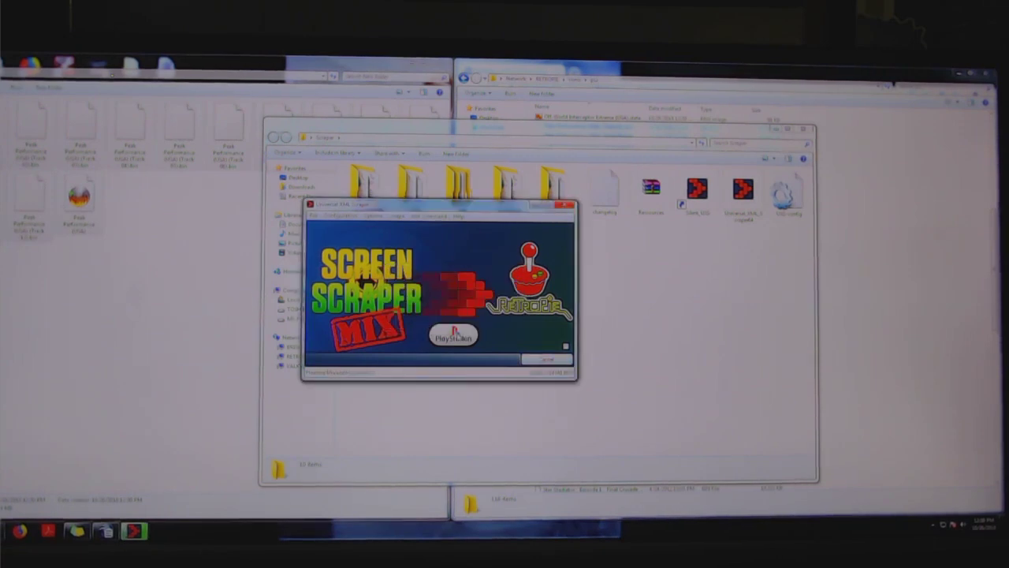